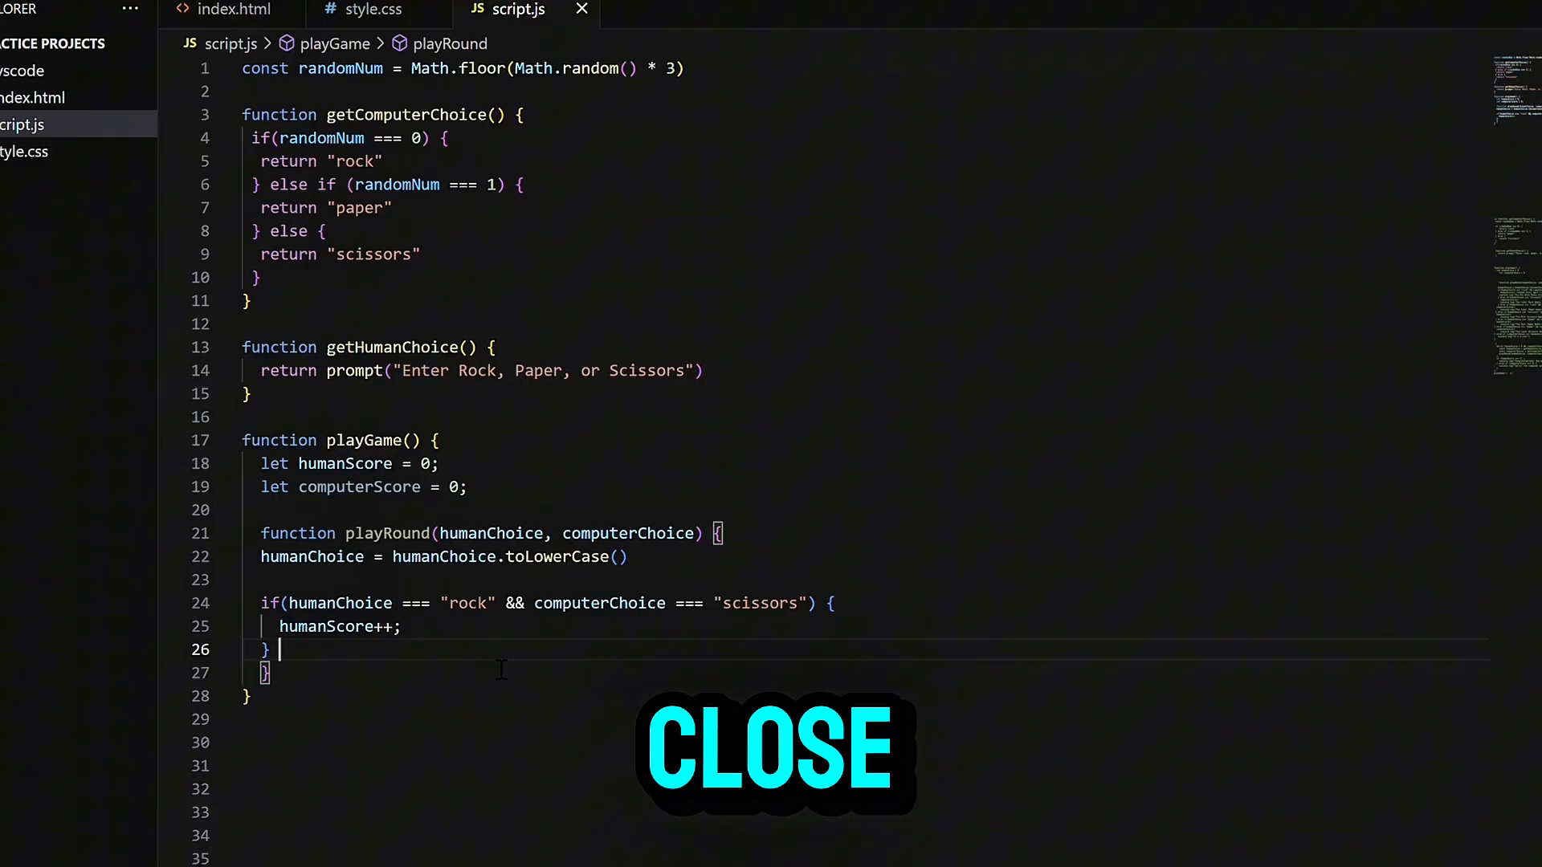
# Start an empty else if() branch after the rock-beats-scissors check in playRound
pyautogui.write('elsel')
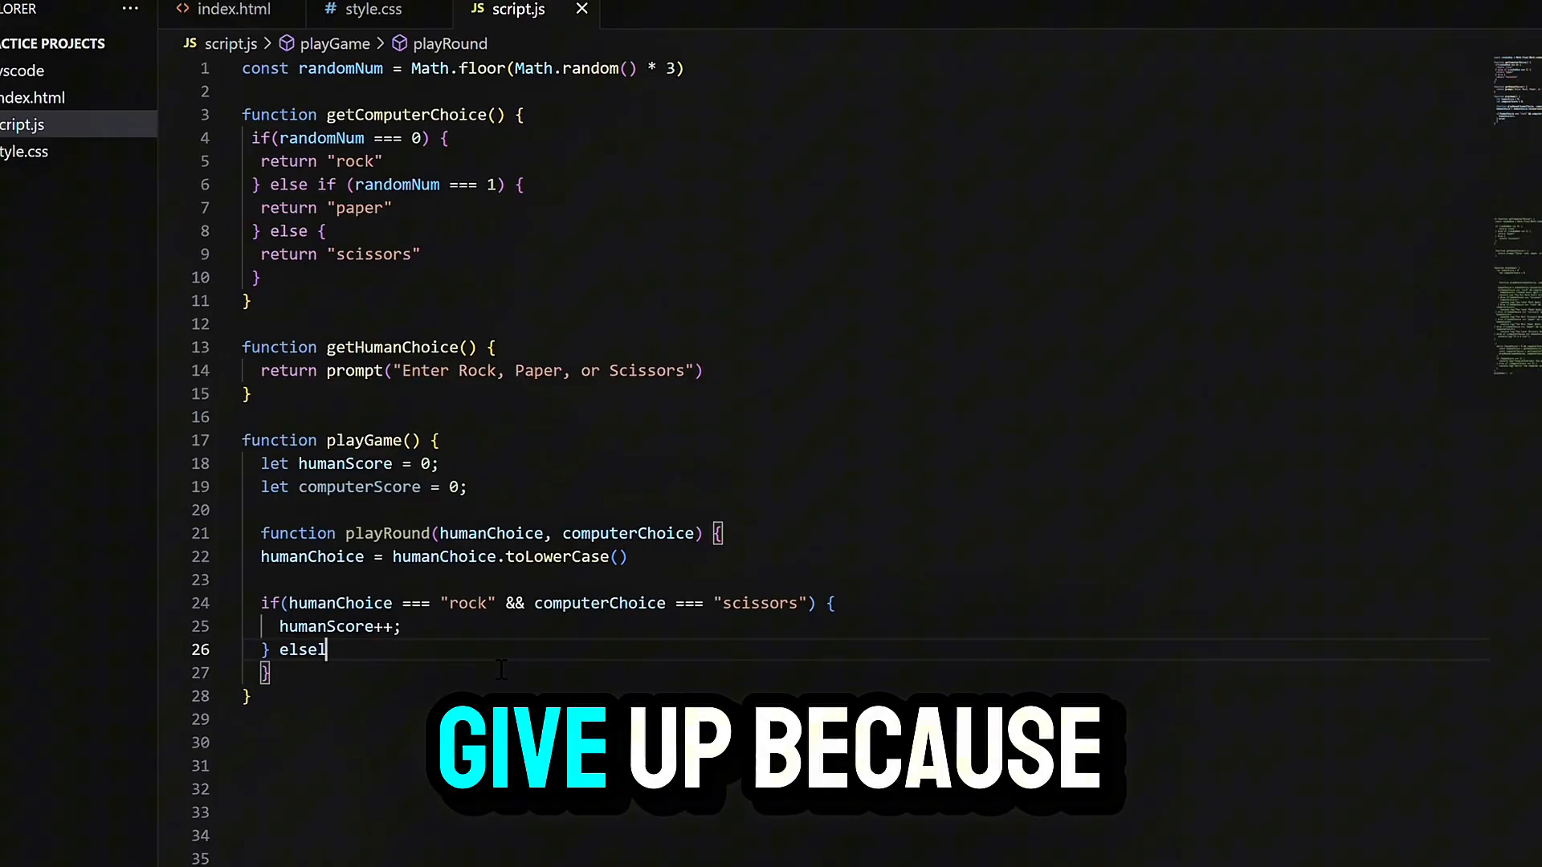
pyautogui.write('if() {')
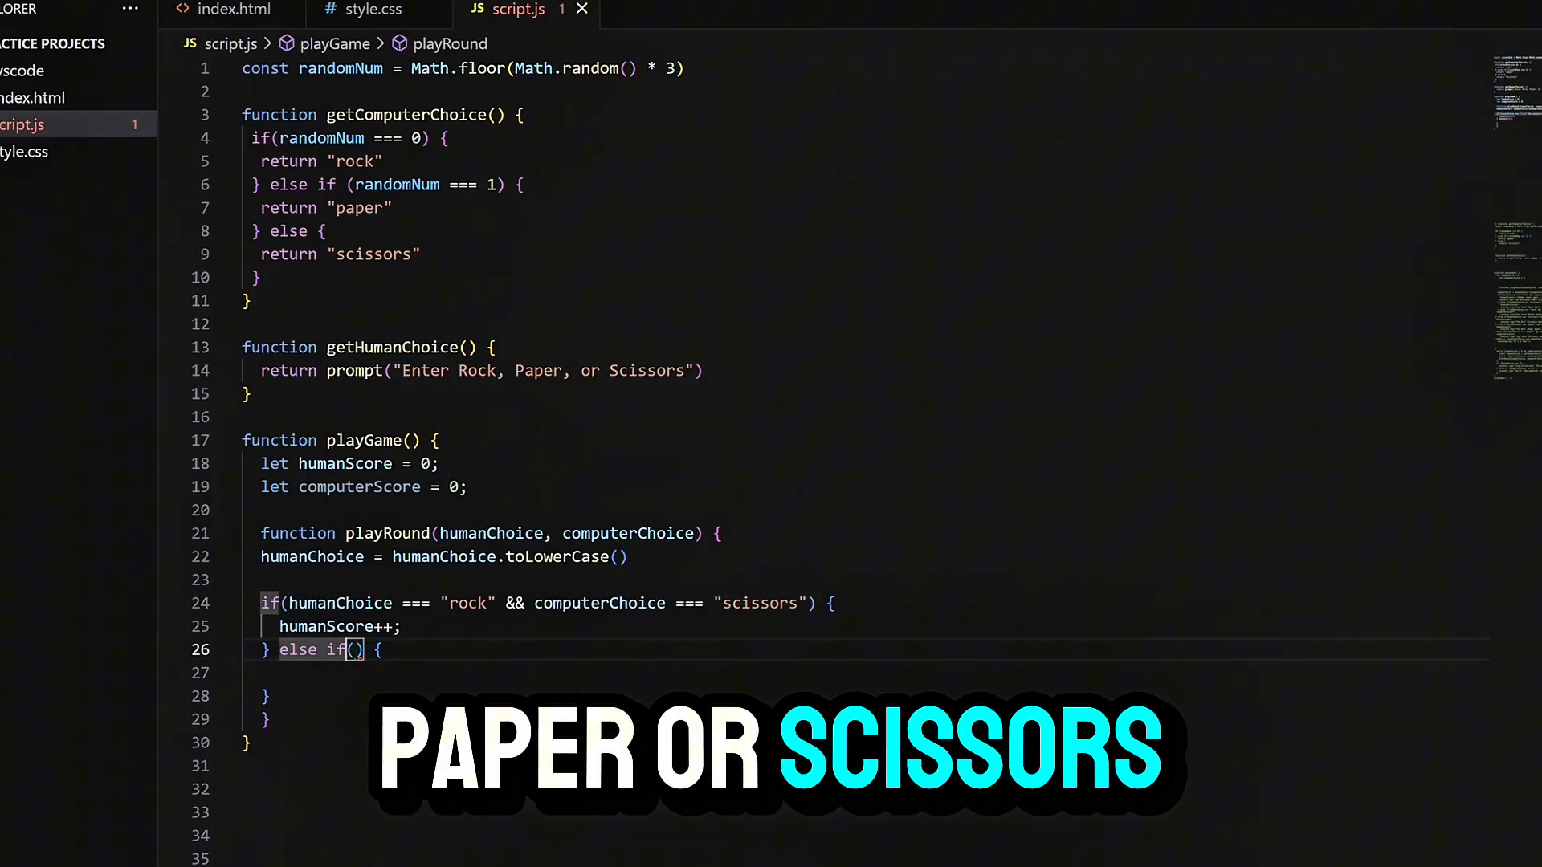
# Write the condition humanChoice === "paper" && computerChoice === "rock" and move into the block
pyautogui.write('humanChoice === "rock" && computerChoice === "scissors"')
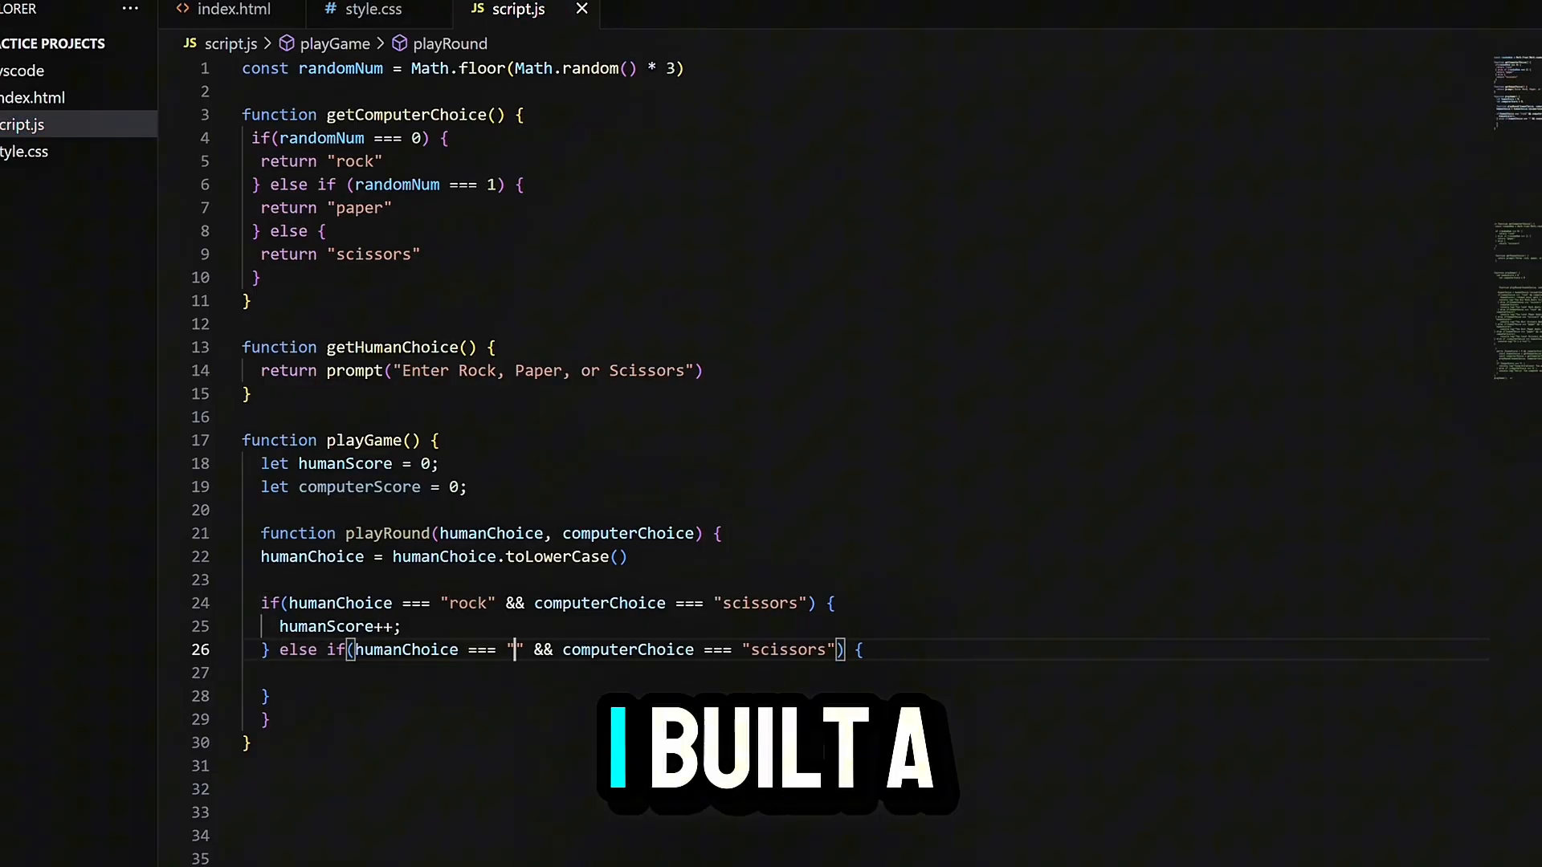
pyautogui.write('paper')
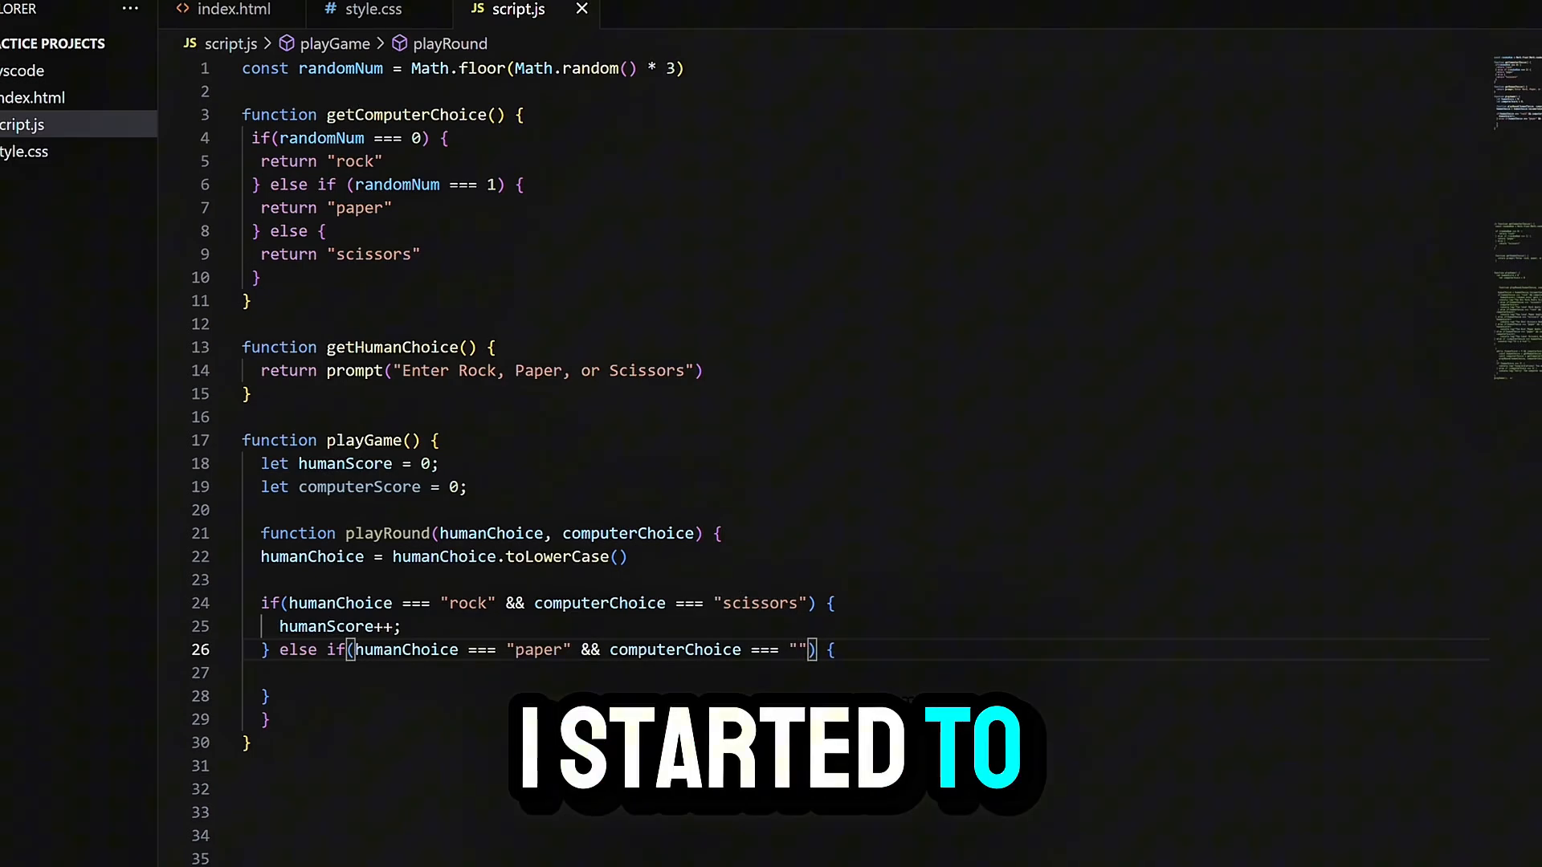
pyautogui.write('rock')
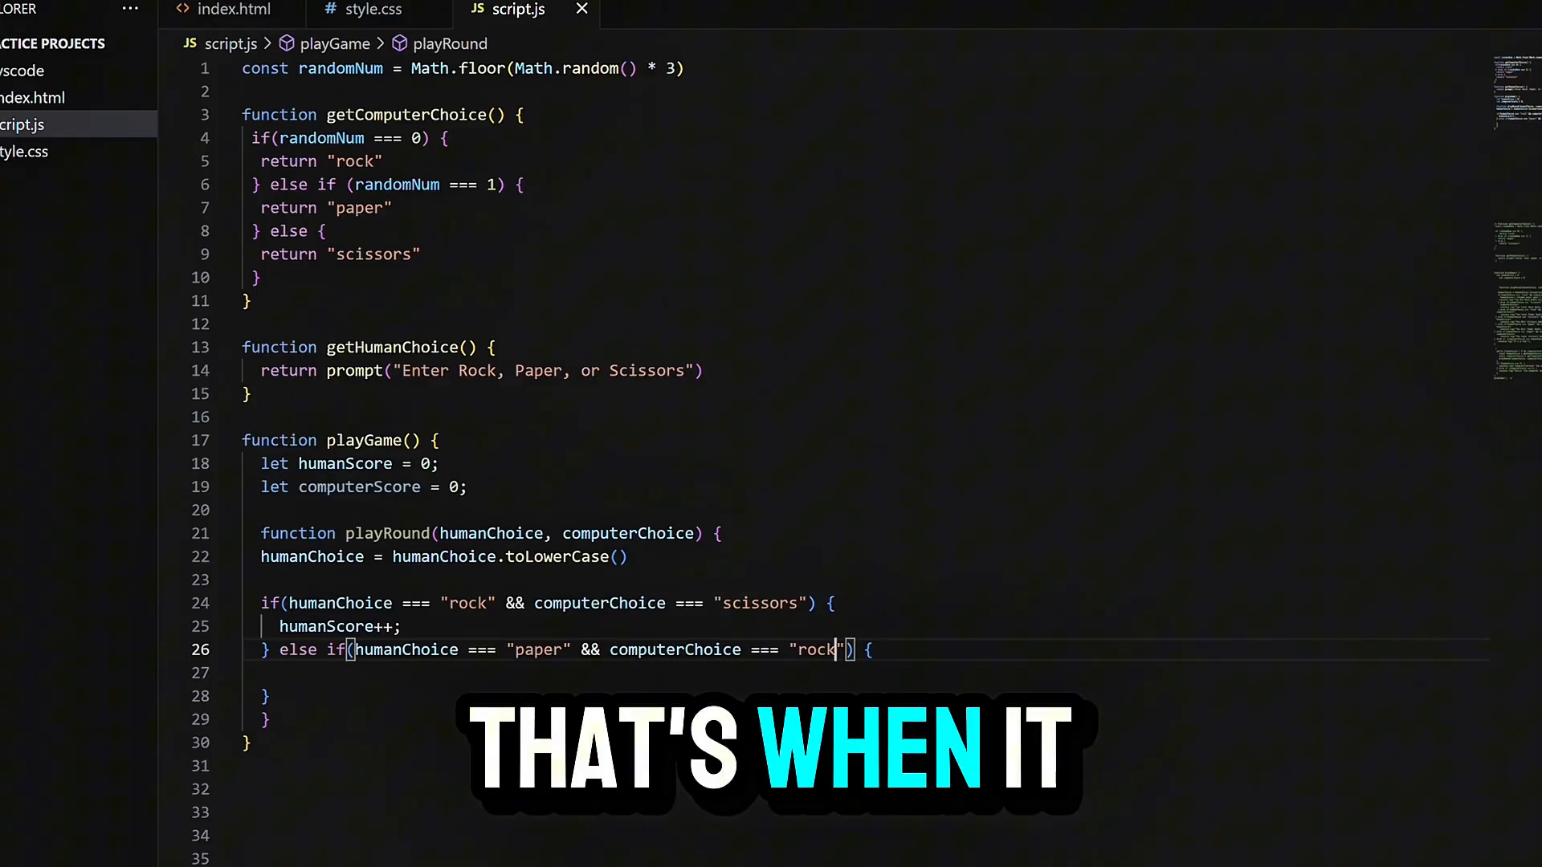
pyautogui.press('Enter')
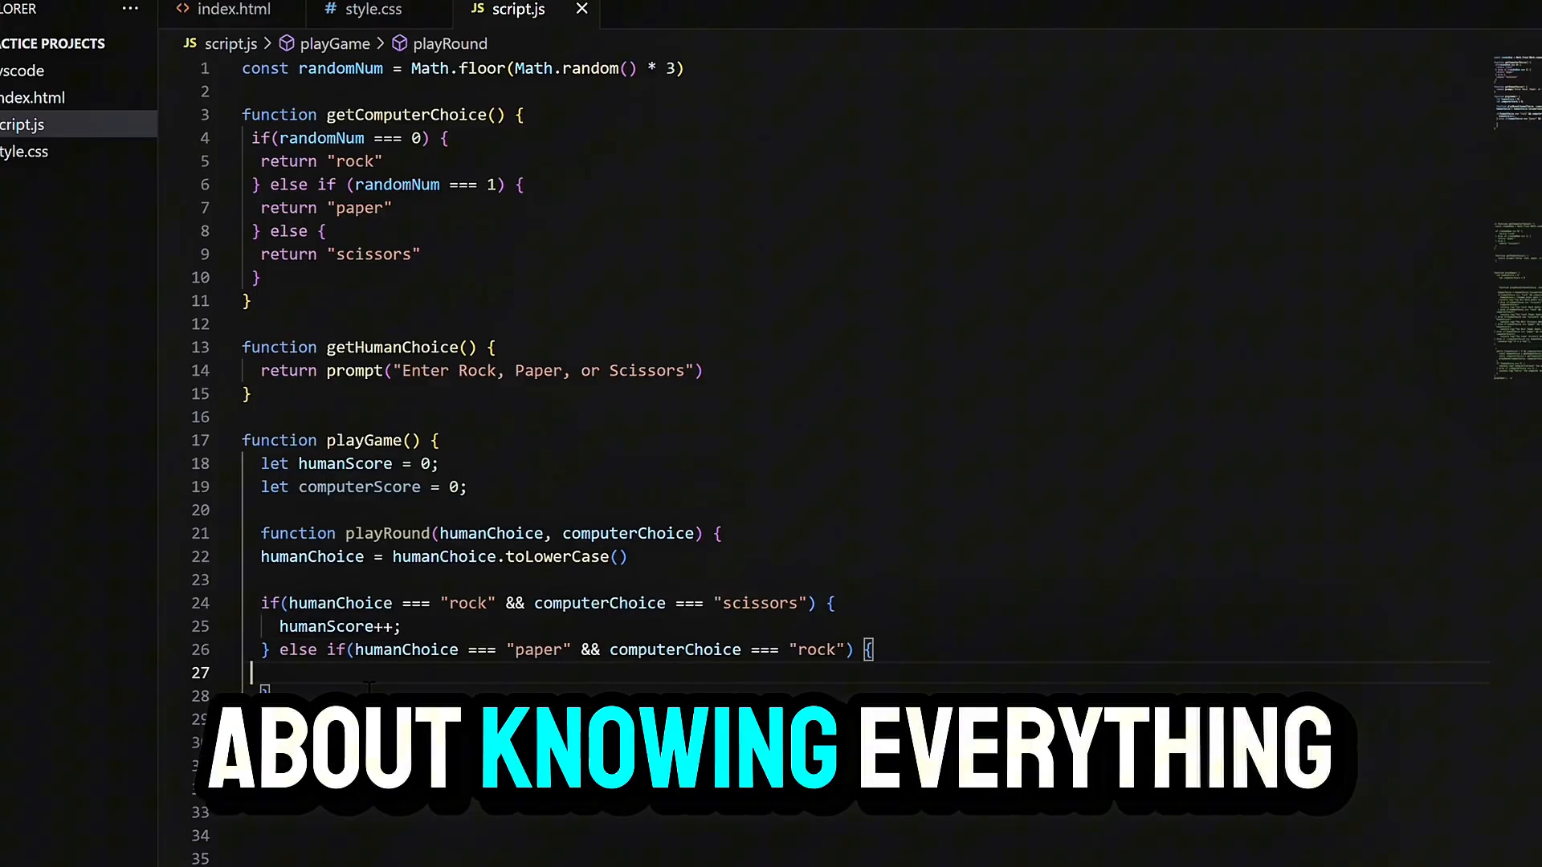
# Increment humanScore in the paper-beats-rock branch, then start a third else if() branch
pyautogui.write('human')
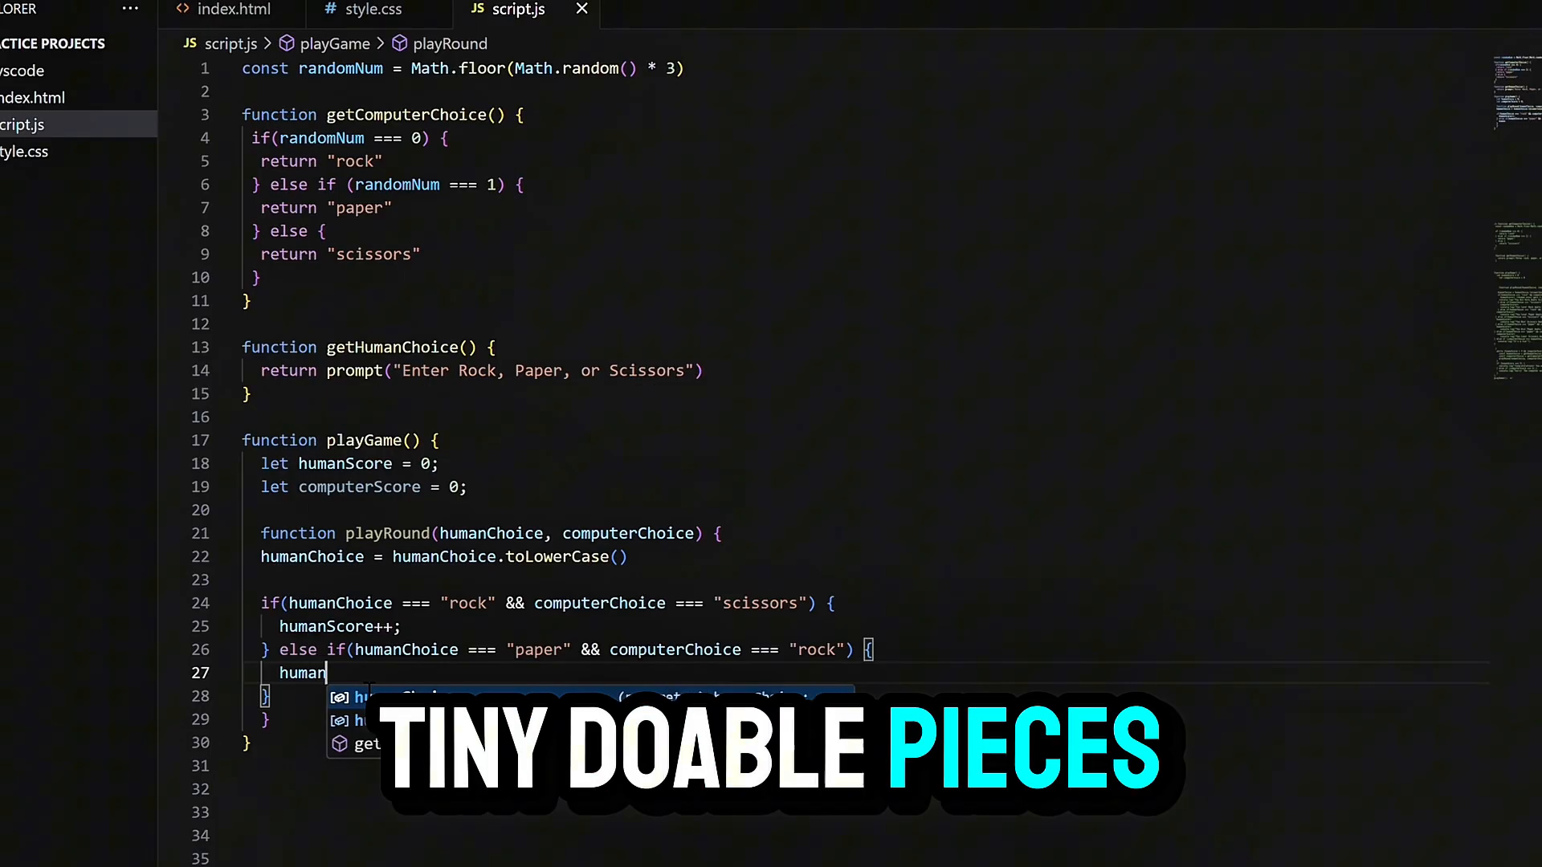
pyautogui.write('Score')
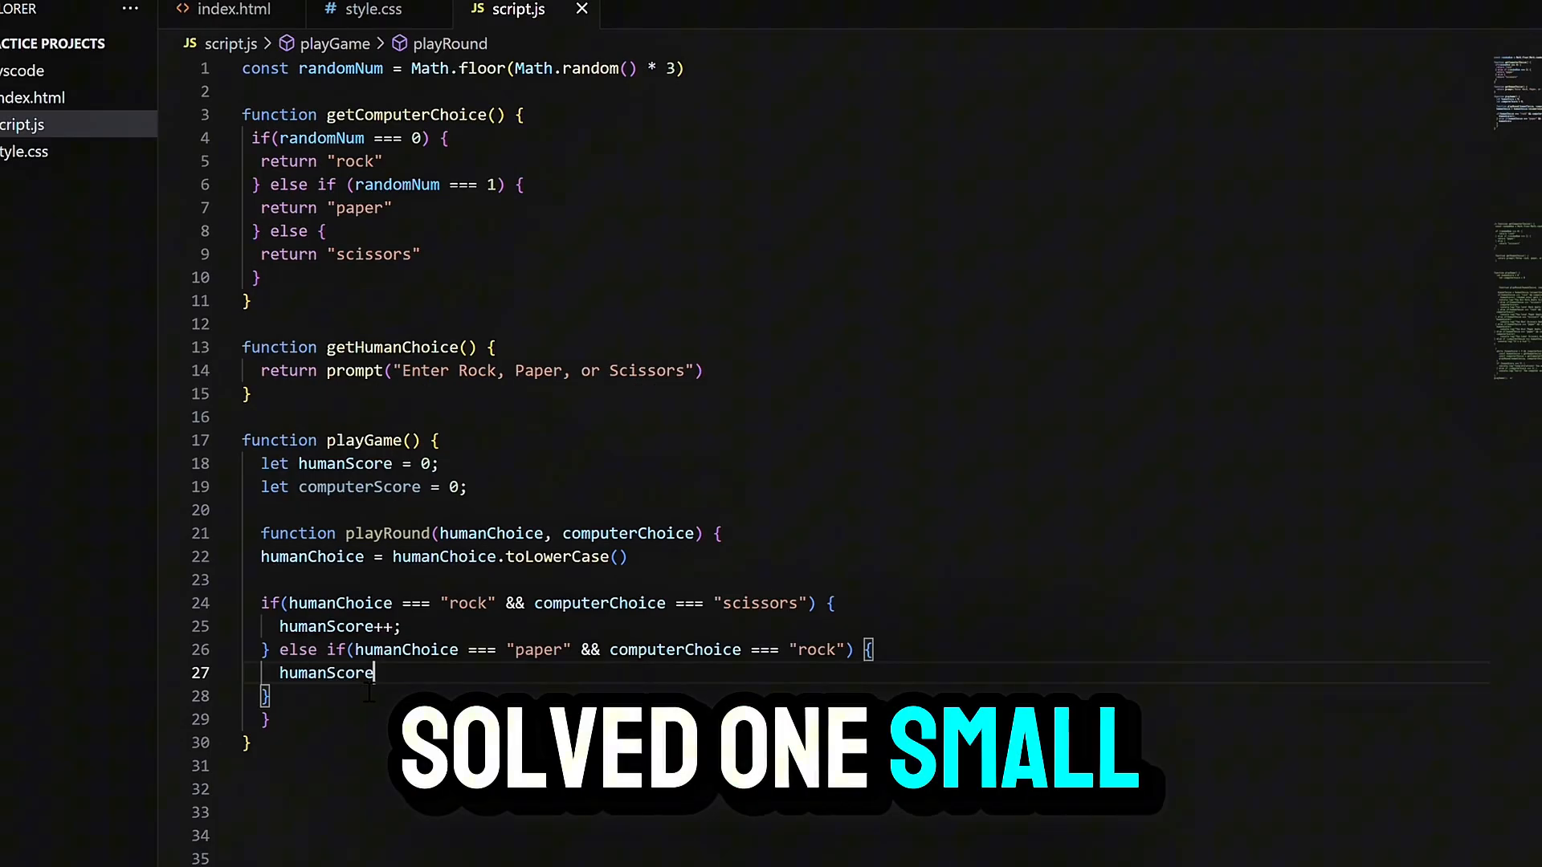
pyautogui.write('++')
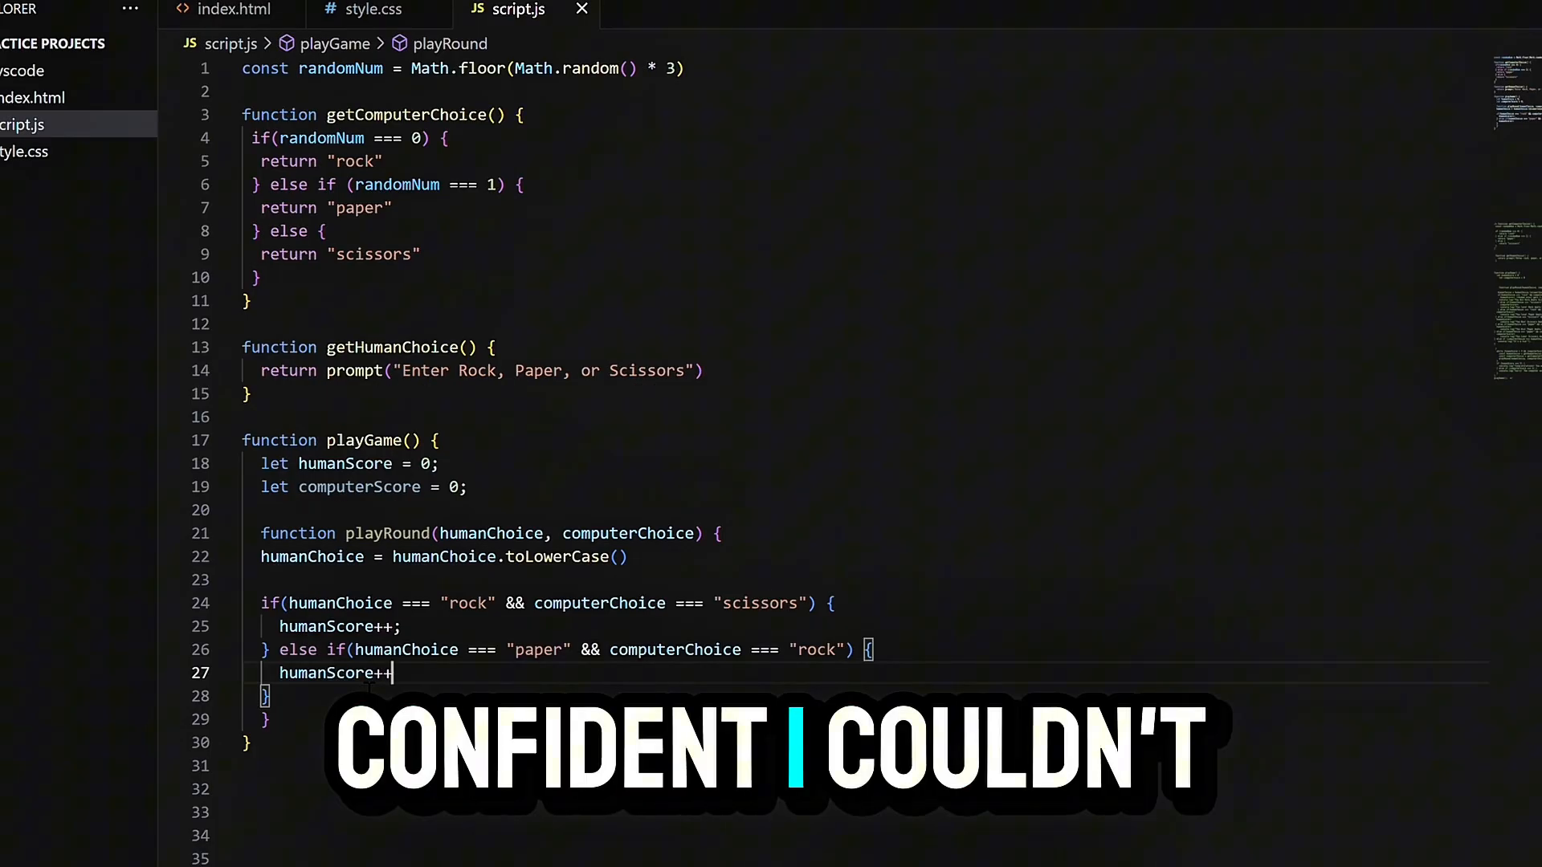
pyautogui.write(';')
pyautogui.click(867, 695)
pyautogui.write(' else')
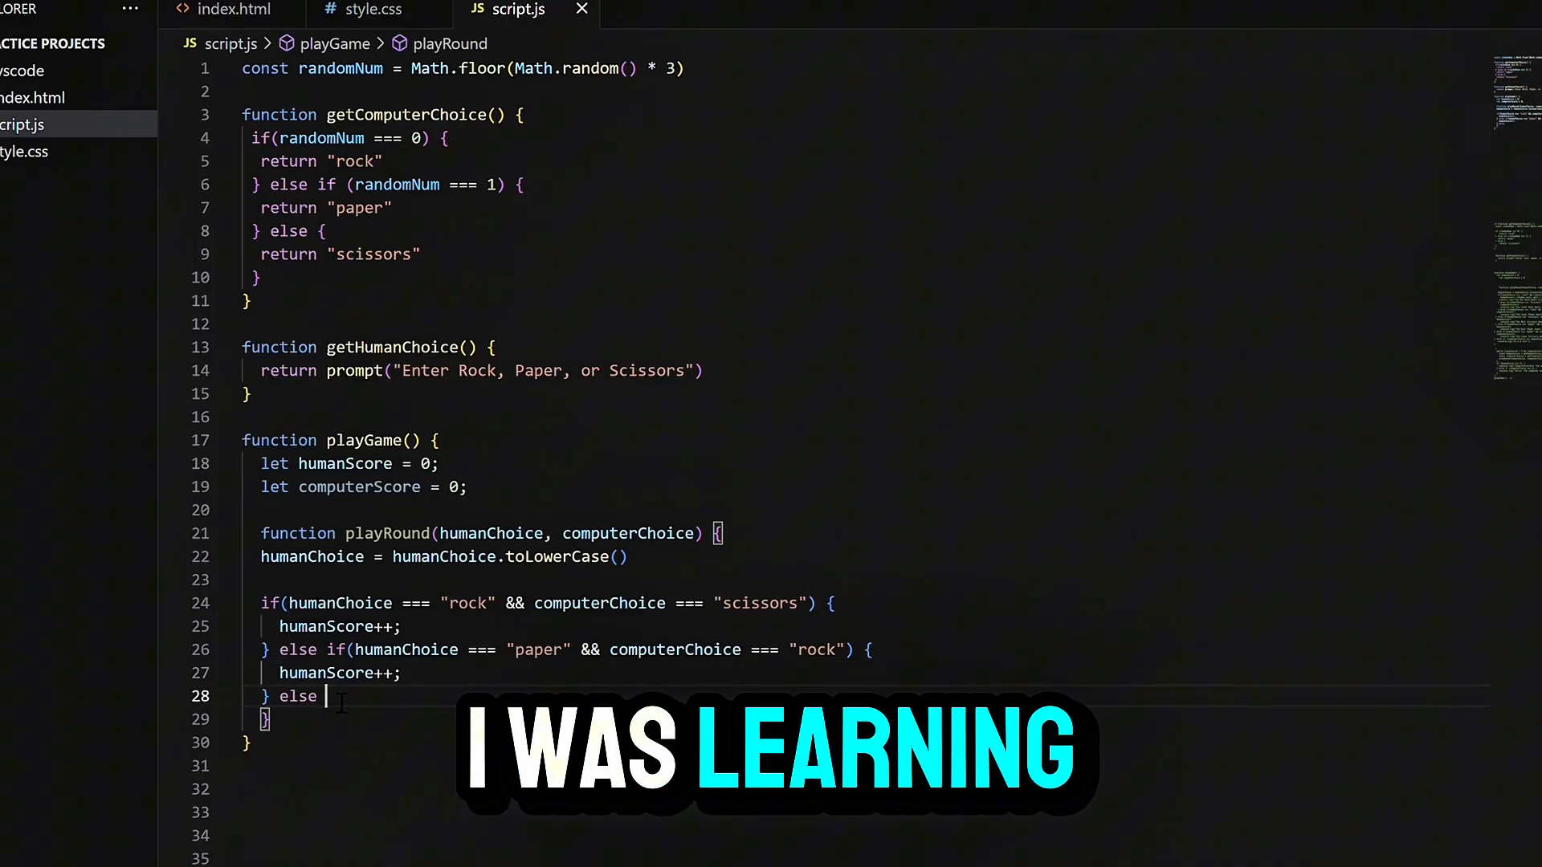
pyautogui.write('if()')
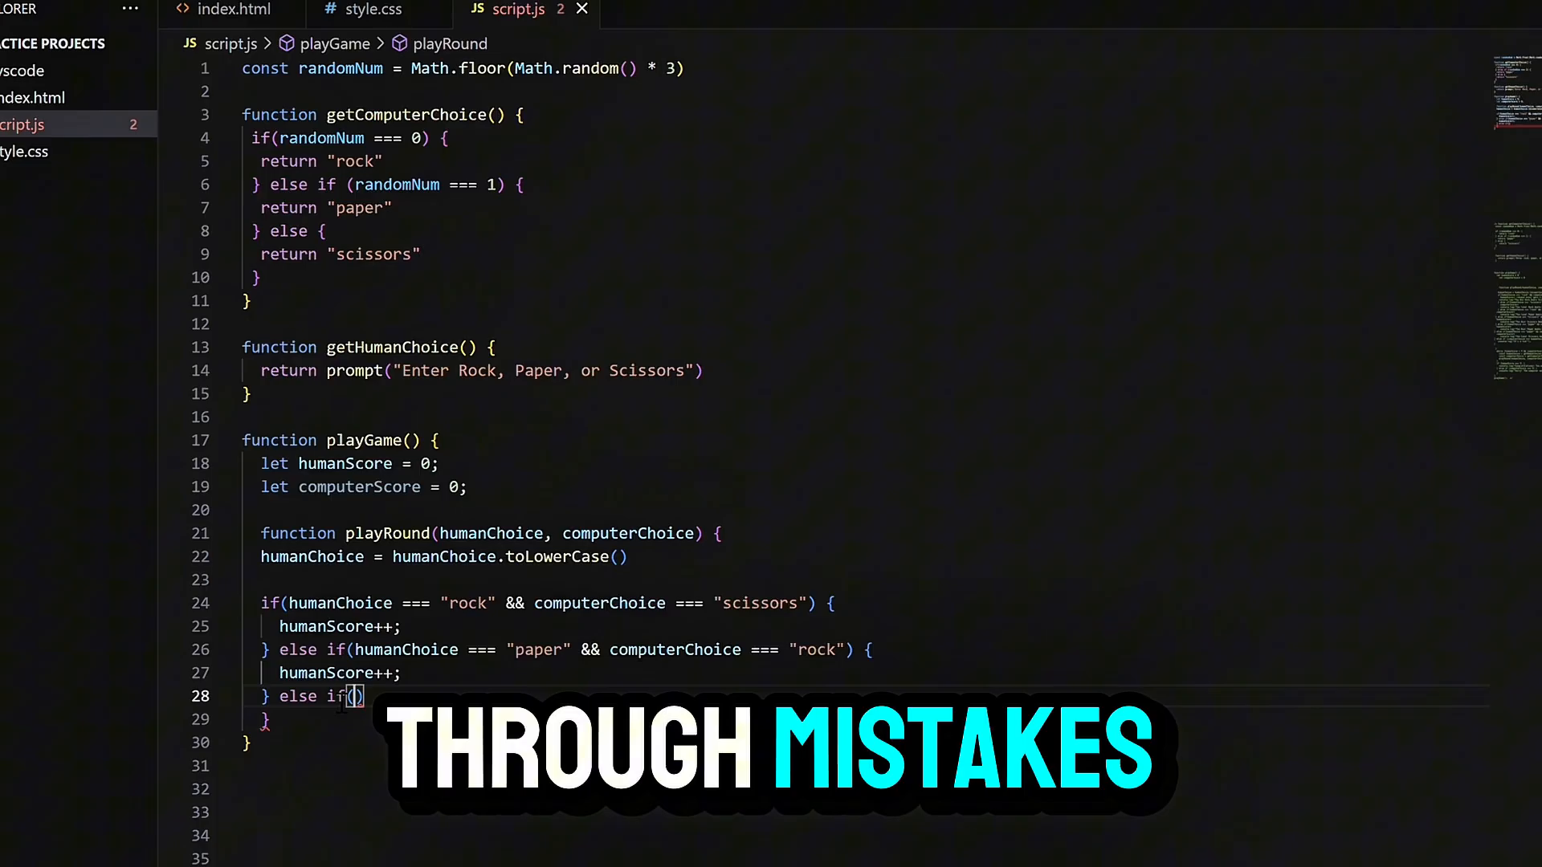